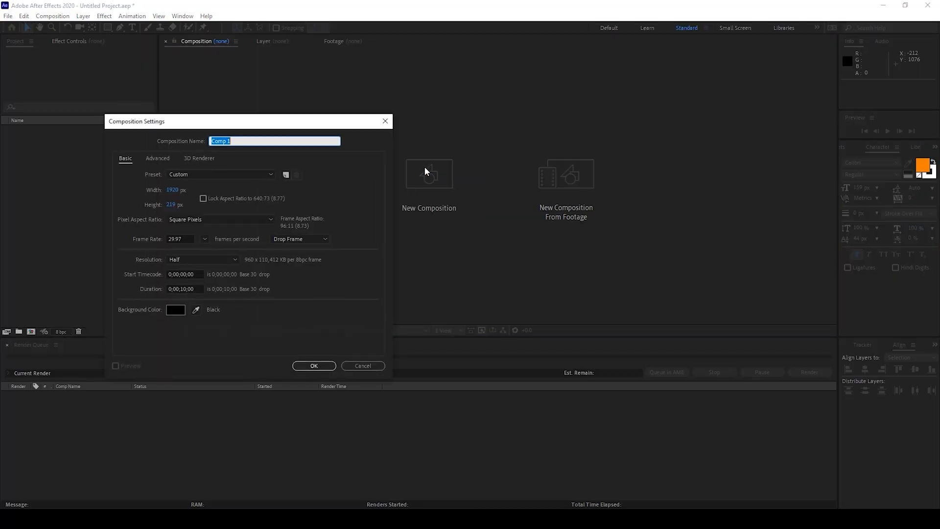
Step: Create the 1920×1080 composition named Cylindrical Text from the HDTV 1080 29.97 preset
text(Cylindrical Text)
click(174, 205)
text(1080)
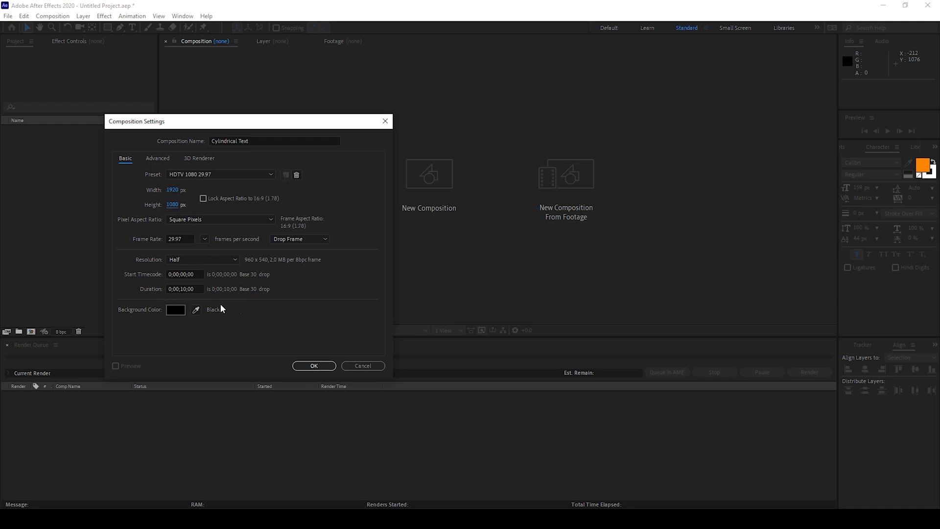
click(314, 365)
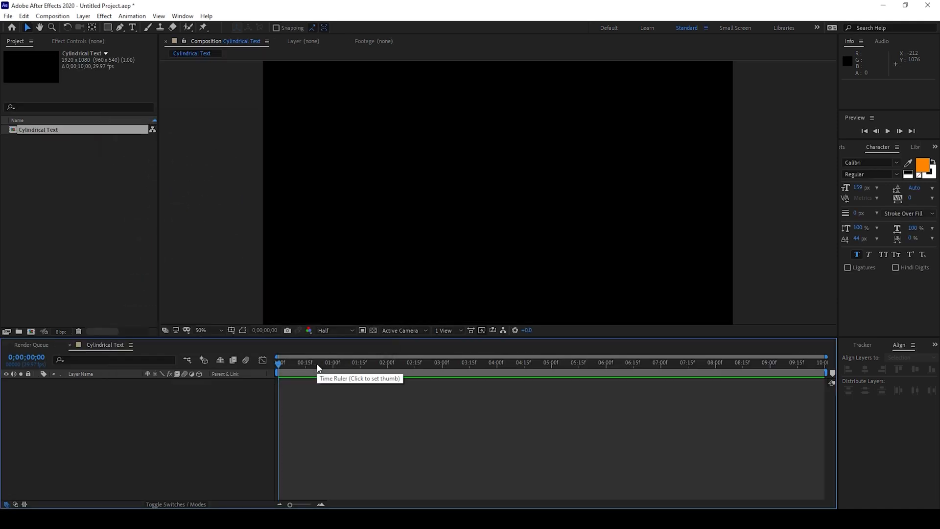
mouse_move(349, 109)
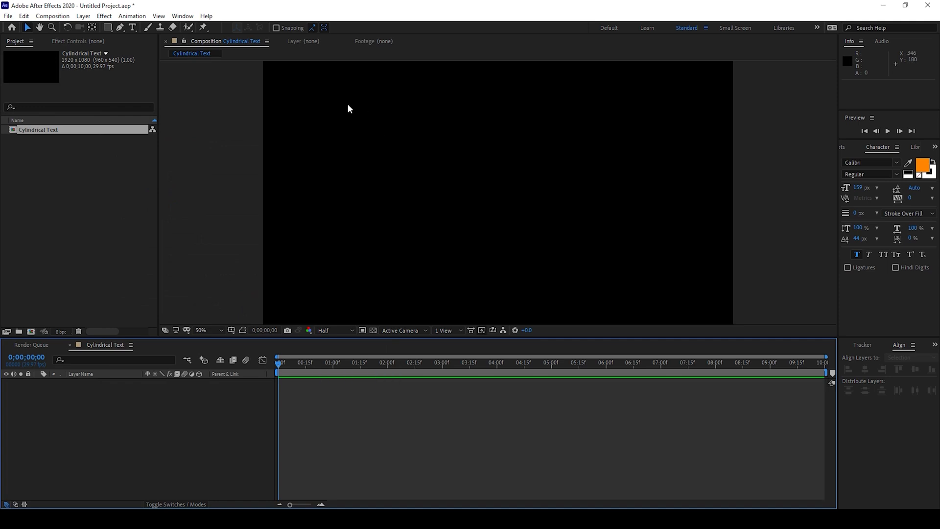
Step: Draw a wide text box across the upper frame and enter CYLINDRICAL TEXT EFFECT
click(133, 27)
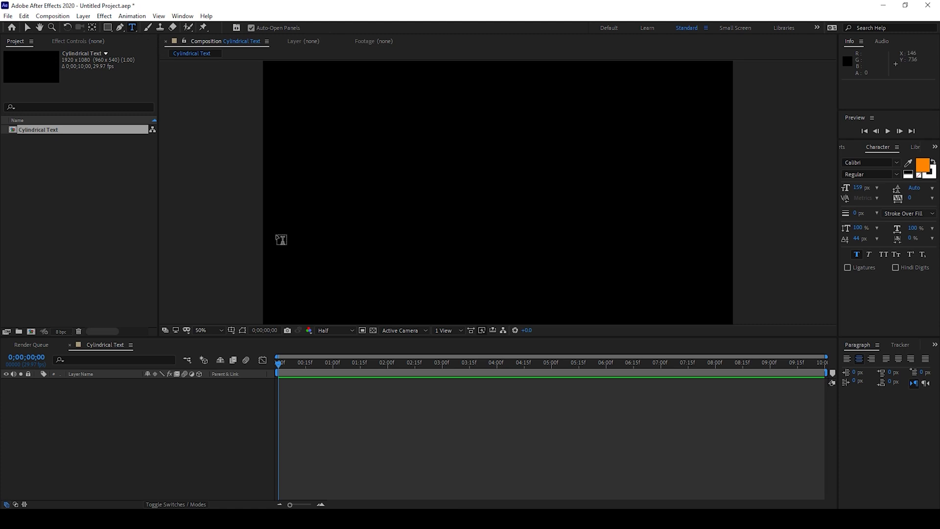
mouse_move(271, 122)
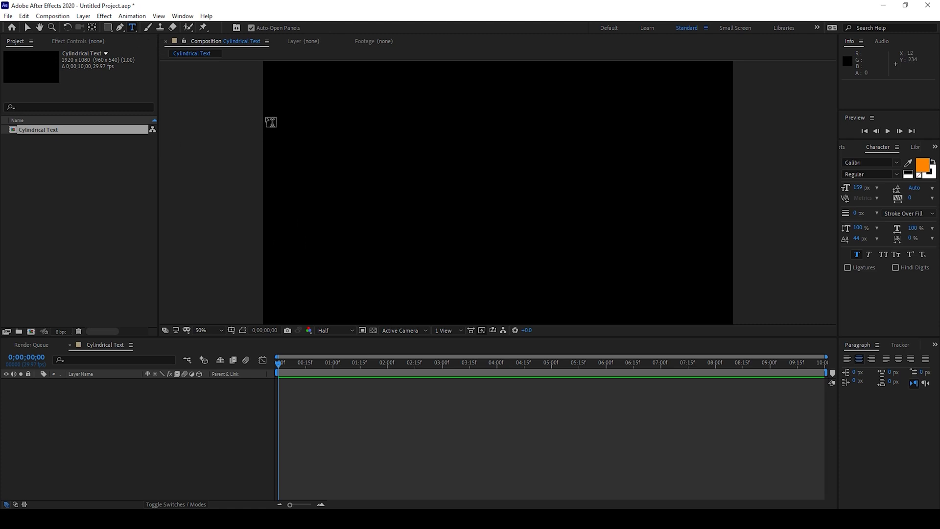
drag(267, 119, 729, 180)
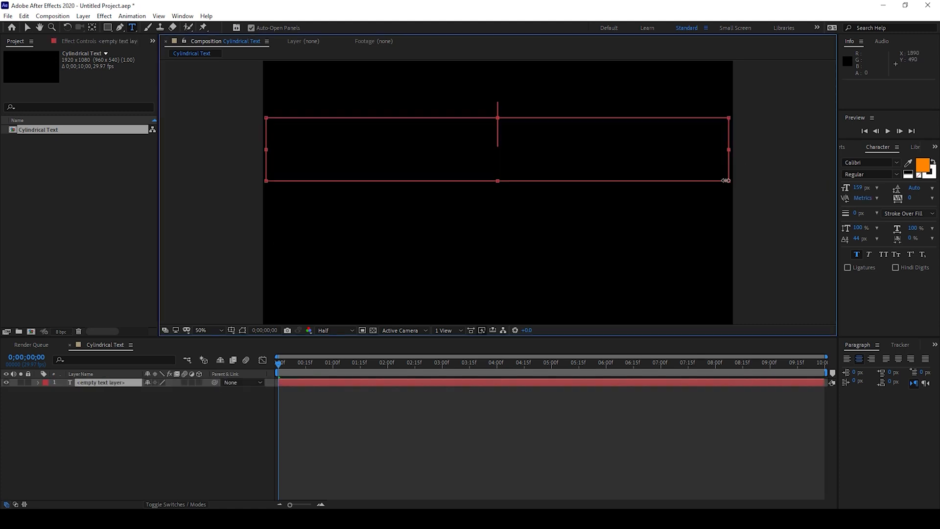
text(CYLIND)
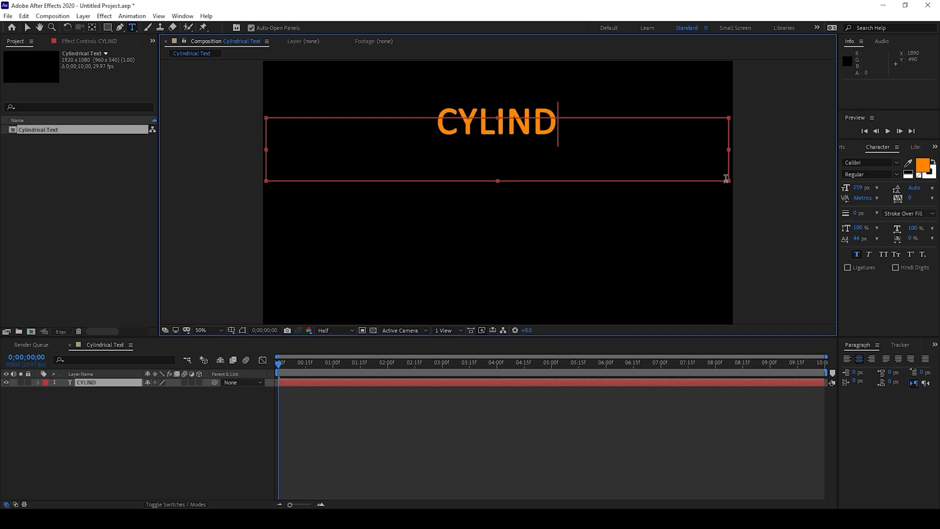
text(RICAL TEXT EFFECT)
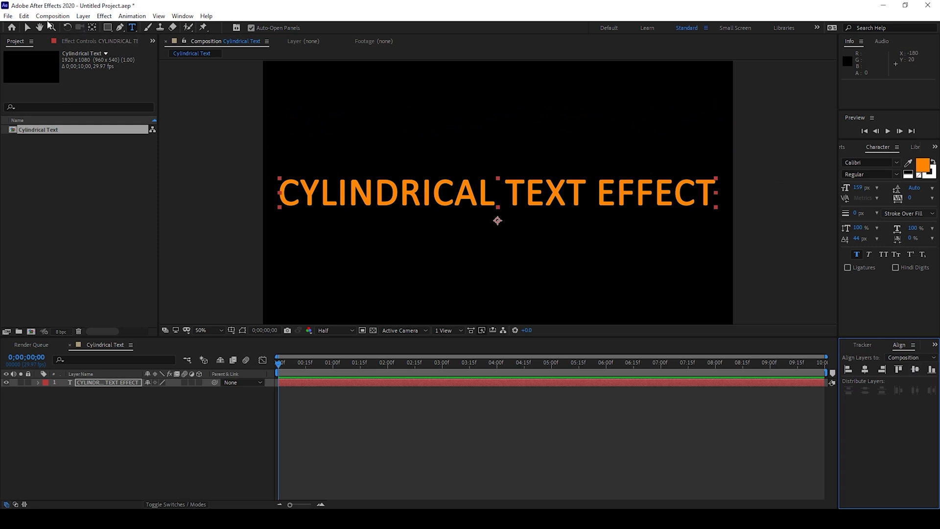
Step: Pre-compose the text layer into its own nested composition
right_click(108, 383)
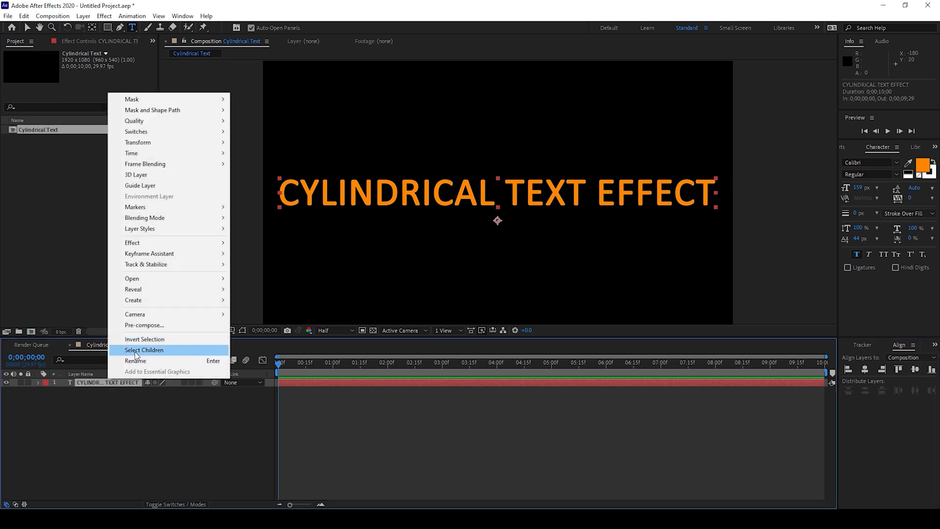
click(144, 324)
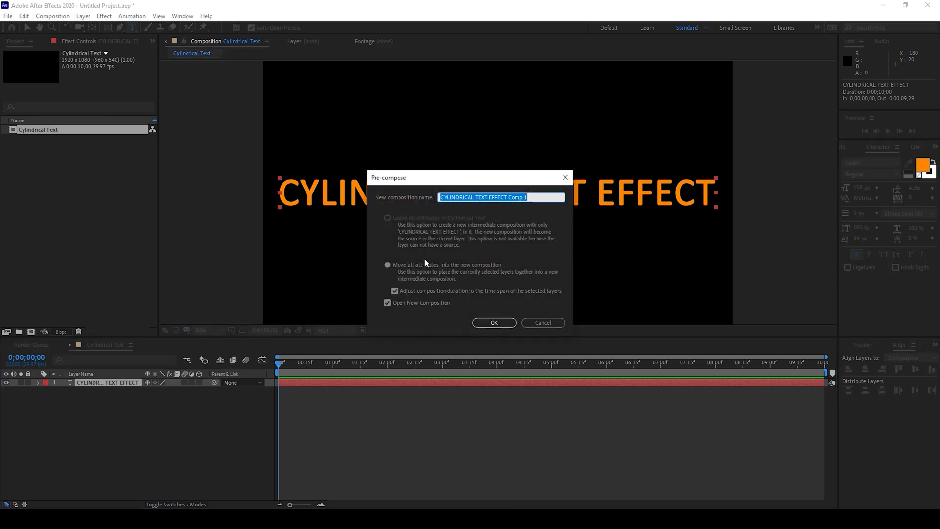
click(493, 323)
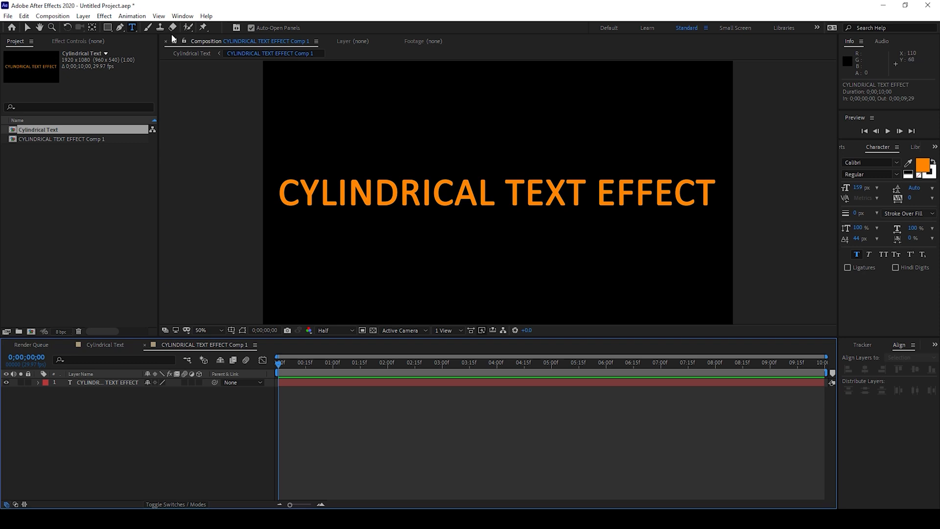
Step: Resize the nested composition to a 1920 by 181 strip via Composition Settings
click(52, 16)
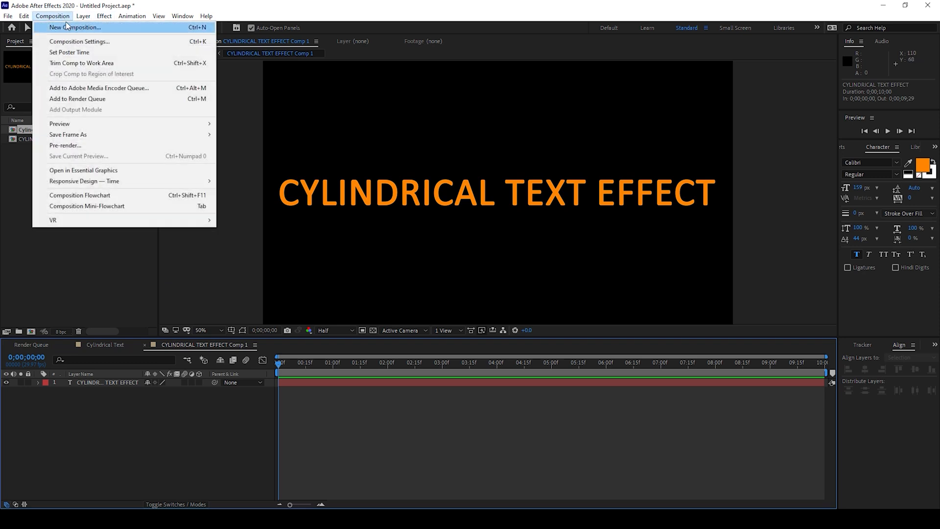
click(79, 41)
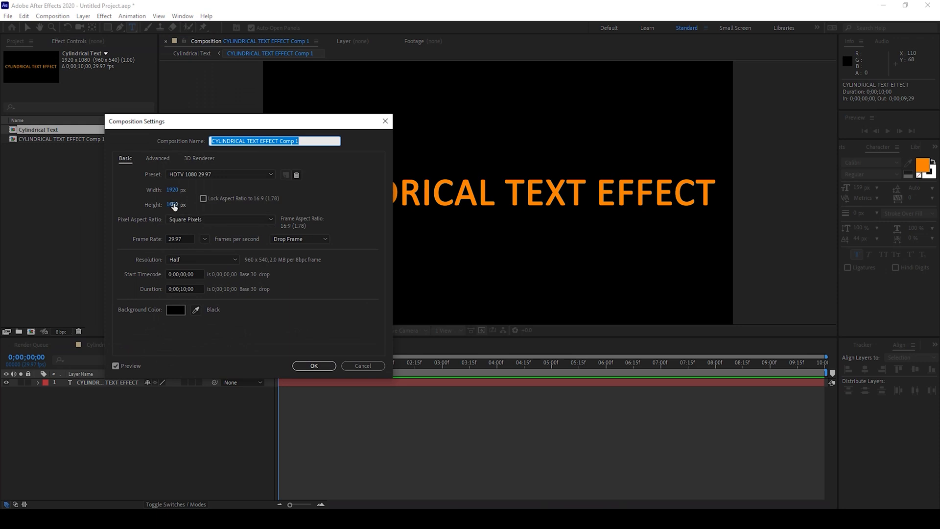
text(622)
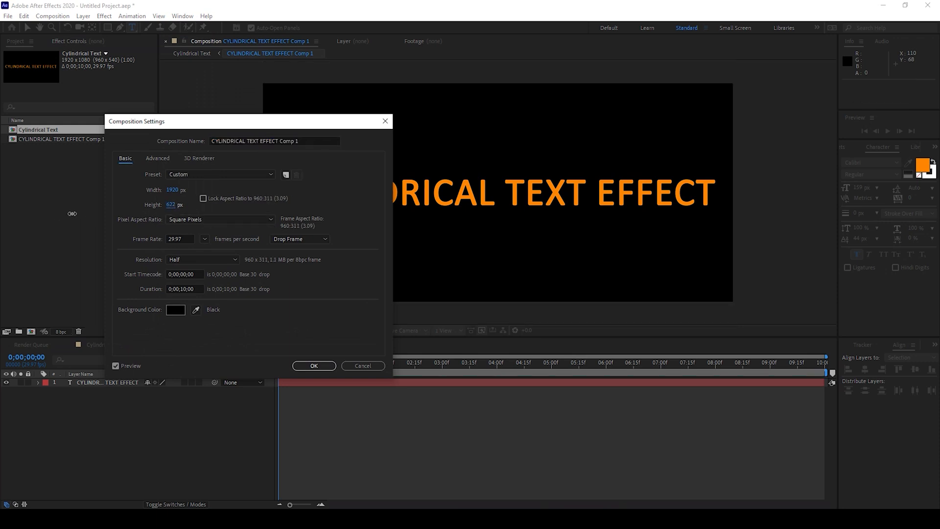
text(375)
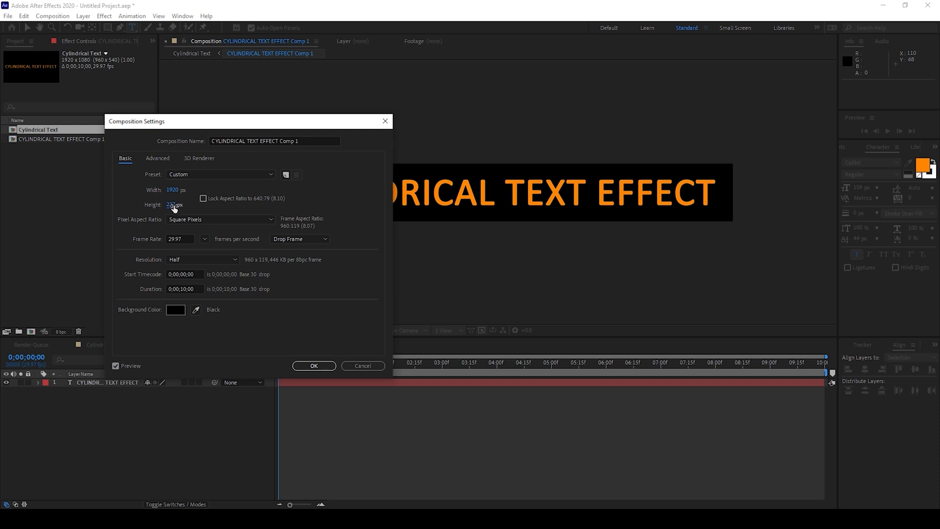
text(181)
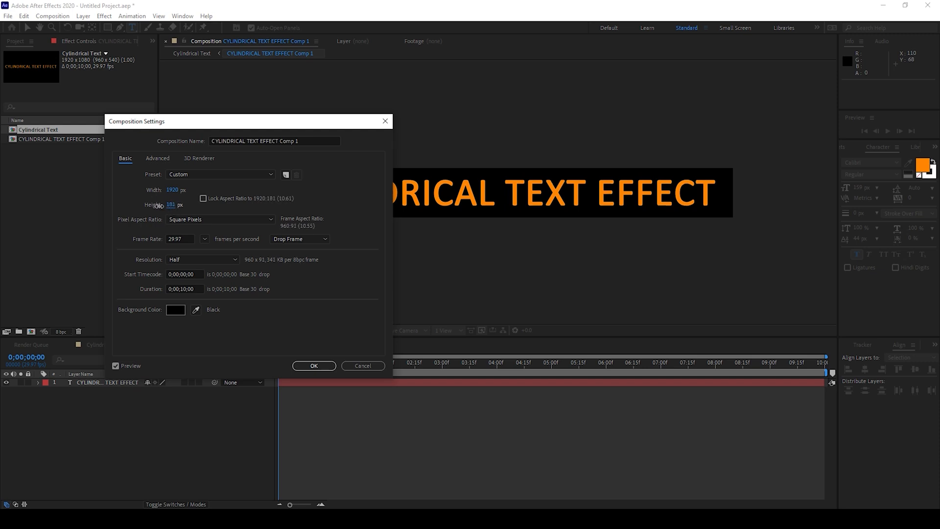
click(314, 366)
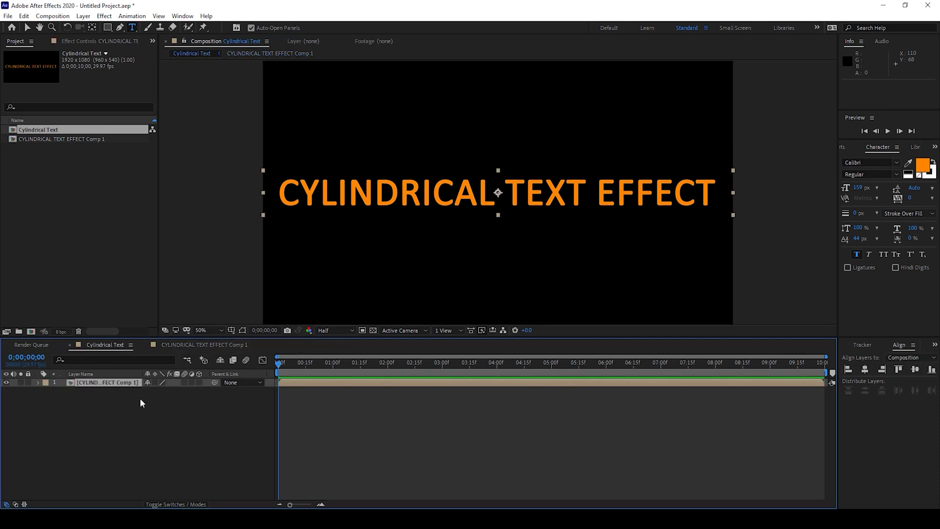
Step: Reveal the strip layer's Position and enable its stopwatch to start keyframing
click(108, 382)
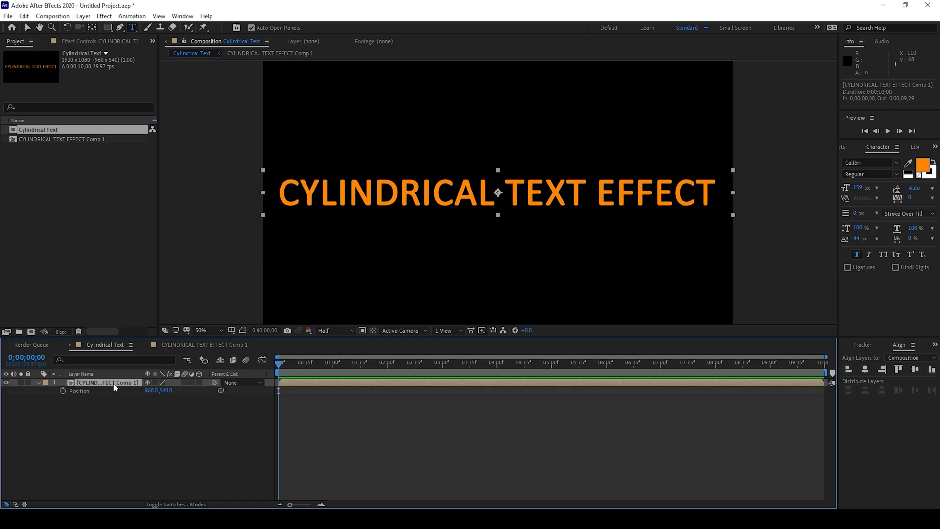
click(78, 391)
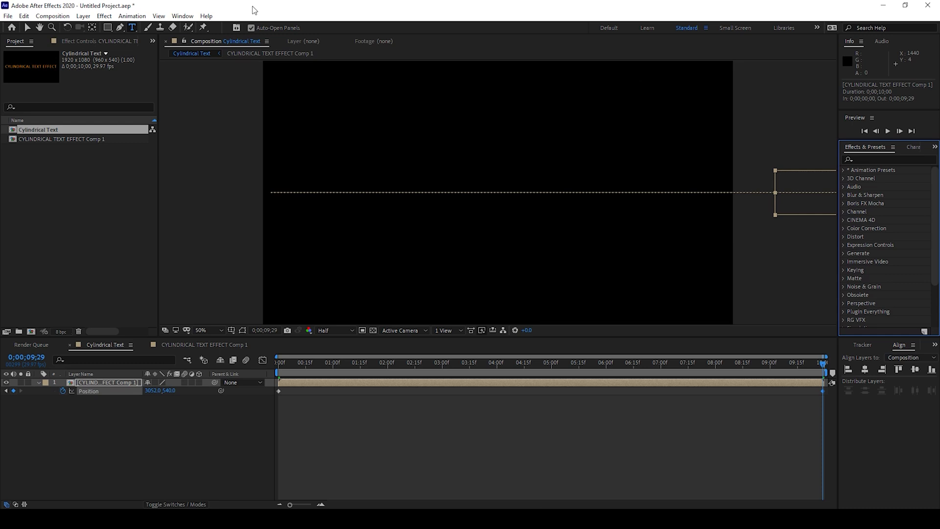
Step: Apply Motion Tile to the strip and raise Output Height to 1200 for stacked rows
click(182, 15)
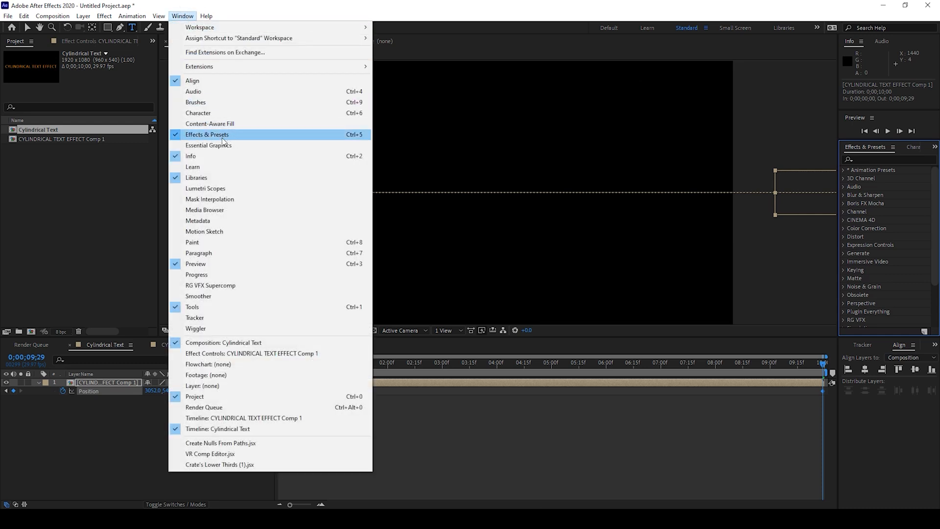
click(207, 134)
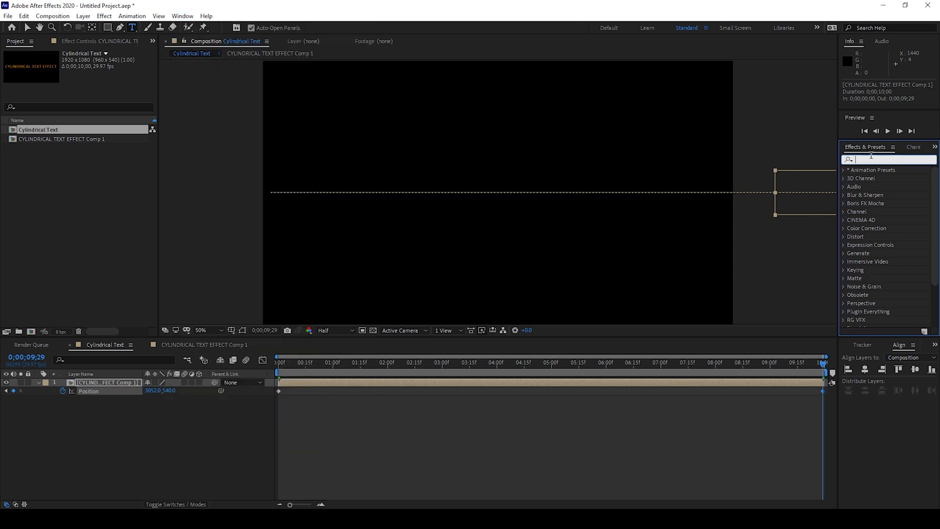
text(motion tile)
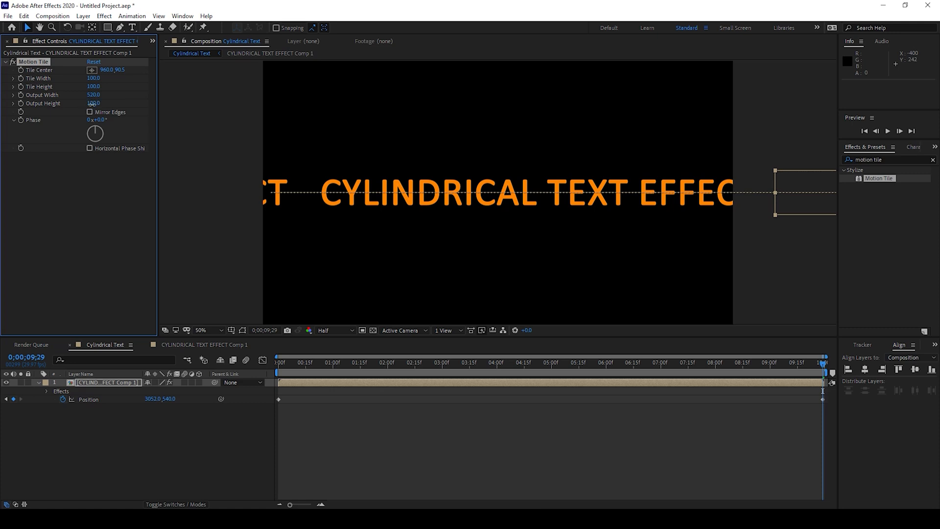
click(94, 103)
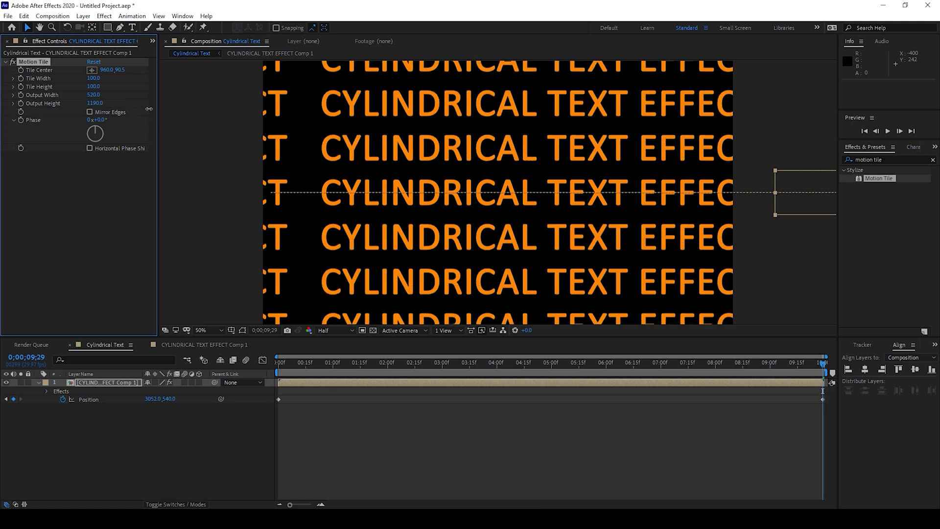
click(95, 103)
text(1200)
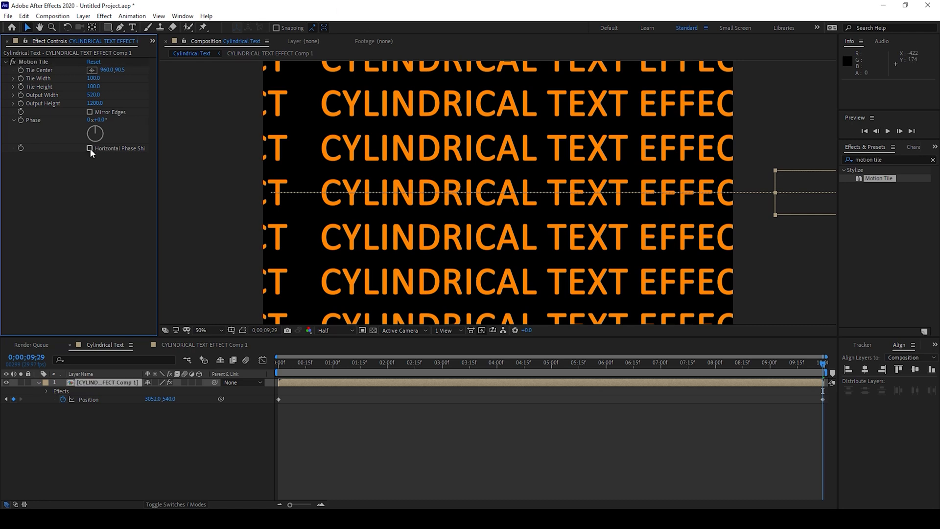
Step: Enable Horizontal Phase Shift and drive Phase with the expression time*40
click(89, 148)
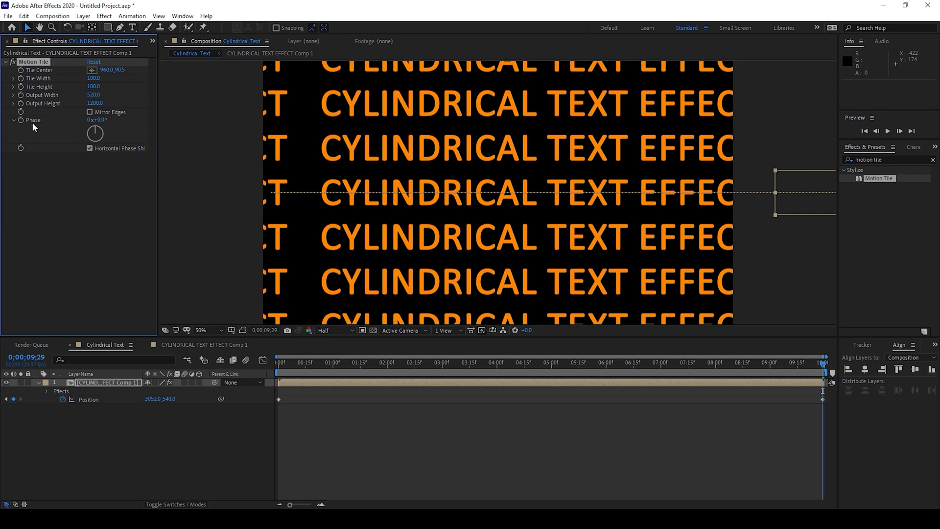
mouse_move(34, 126)
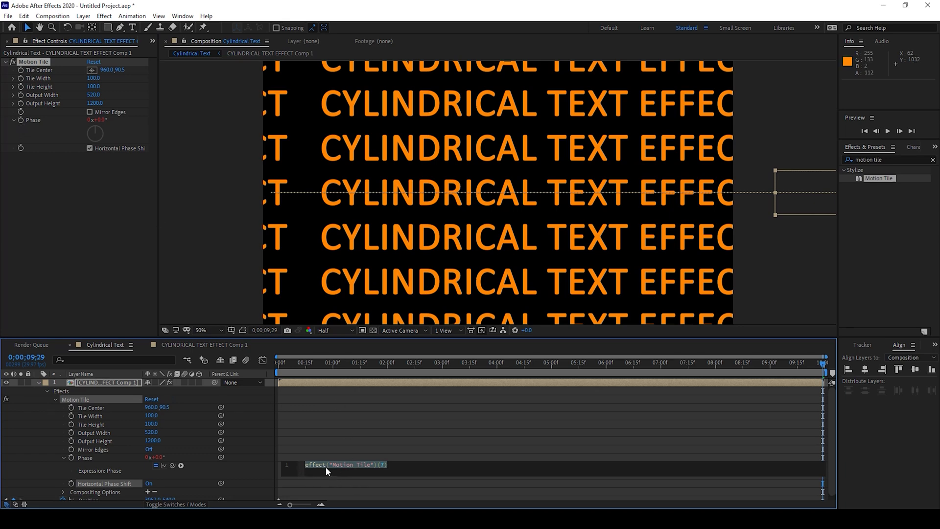
text(time*40)
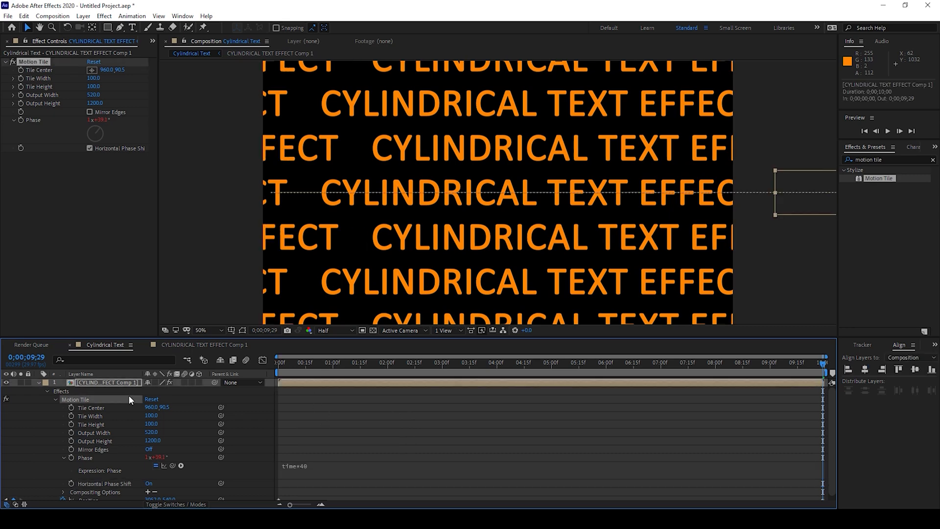
Step: Pre-compose the tiled text into Comp 2 without opening the new composition
right_click(108, 383)
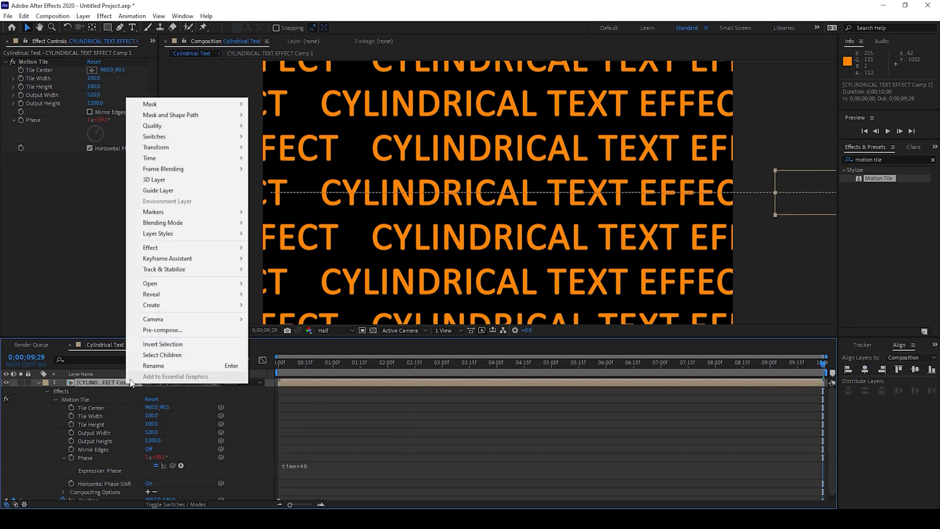
click(161, 330)
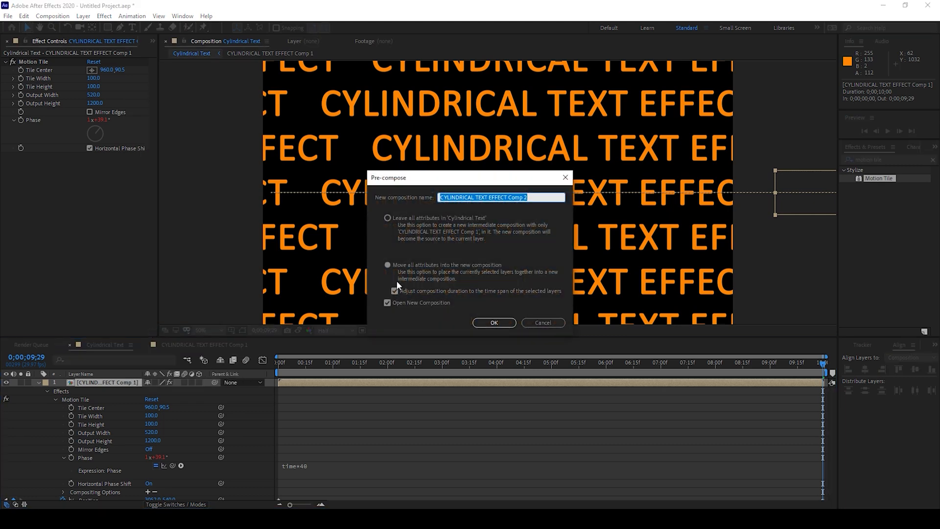
click(388, 303)
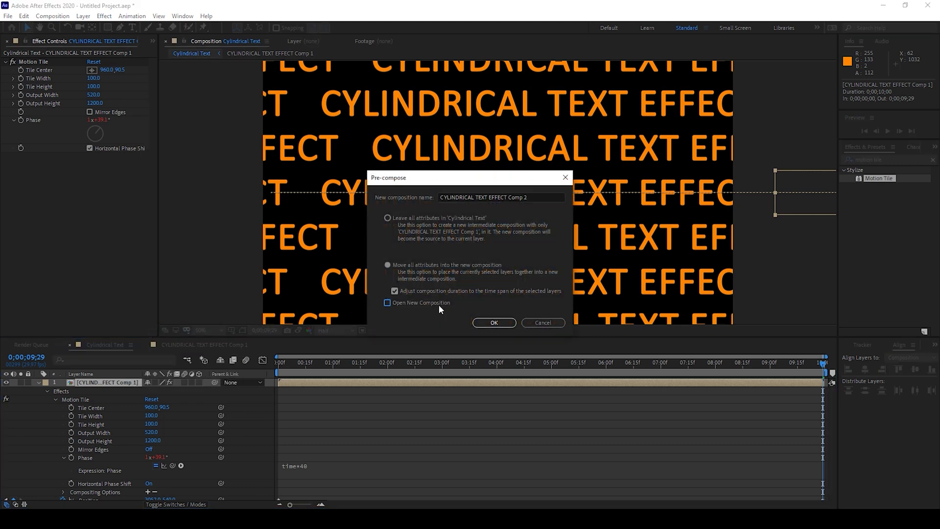
click(493, 323)
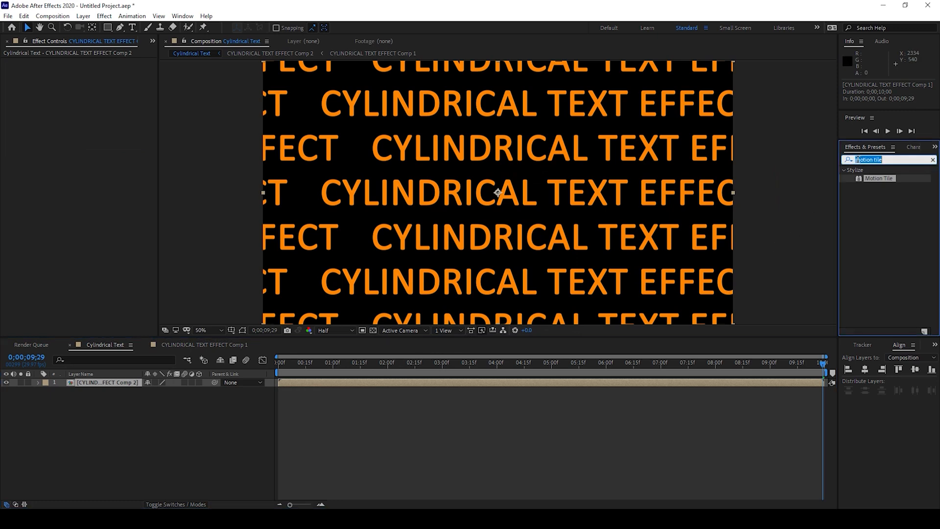
Step: Apply CC Cylinder to the nested layer and set Render to Outside
text(cyli)
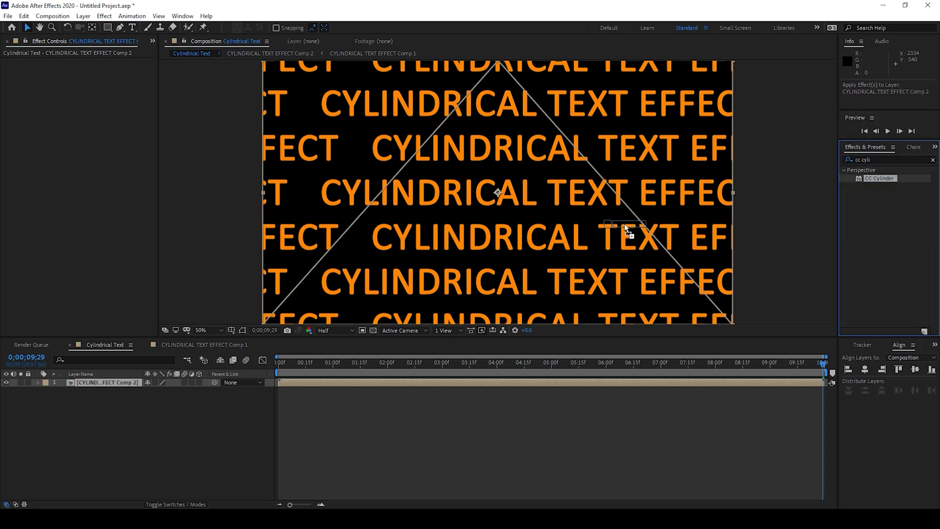
double_click(879, 179)
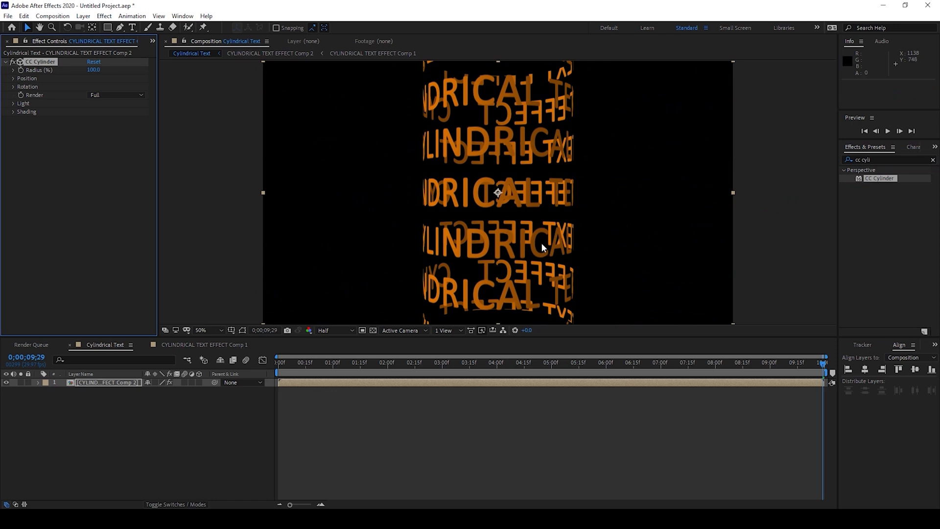
mouse_move(52, 86)
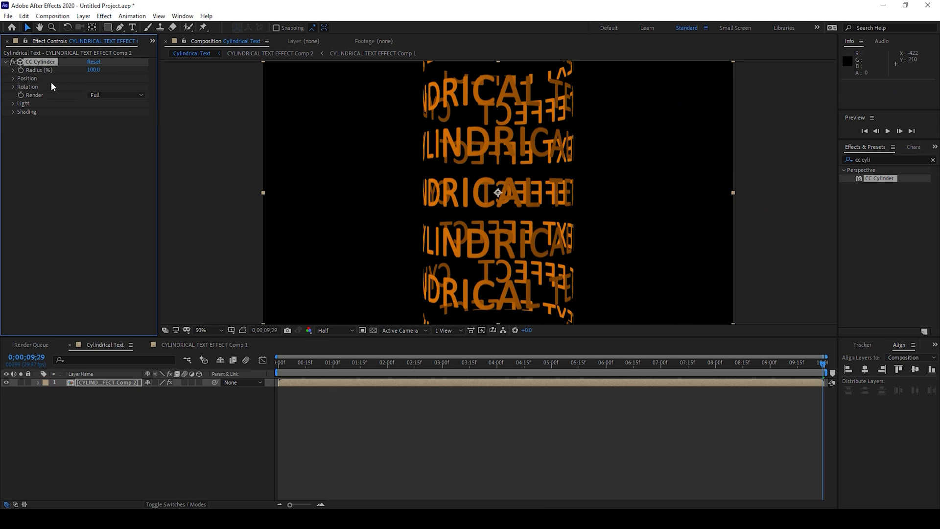
click(116, 95)
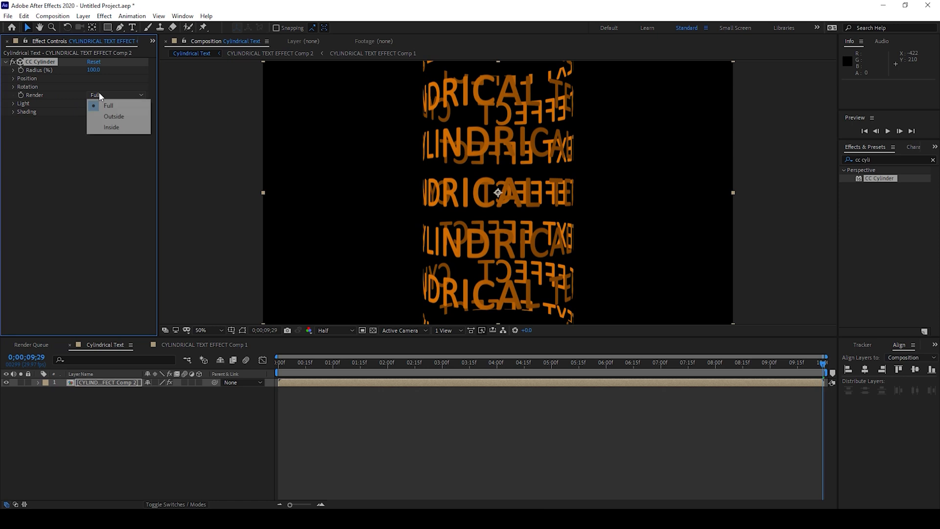
click(114, 117)
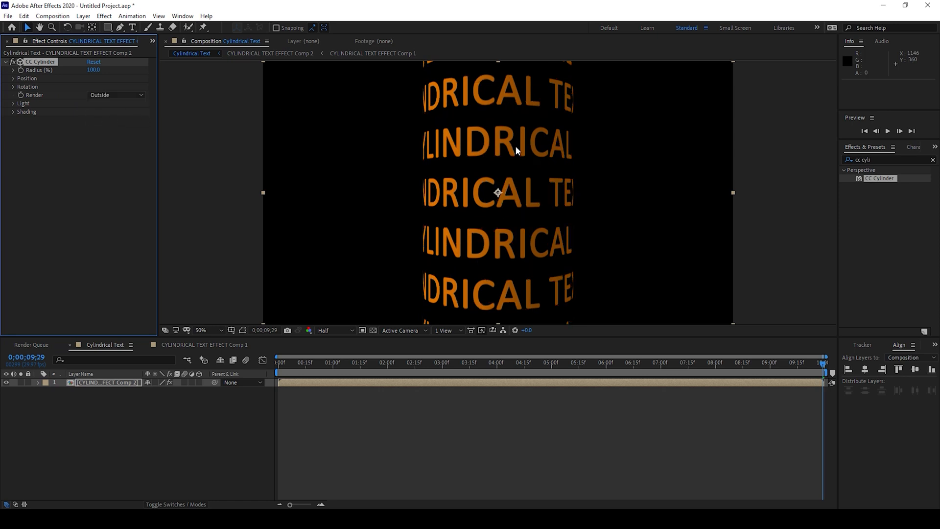
Step: Apply the Glow effect to the cylinder text and enlarge Glow Radius slightly
click(882, 159)
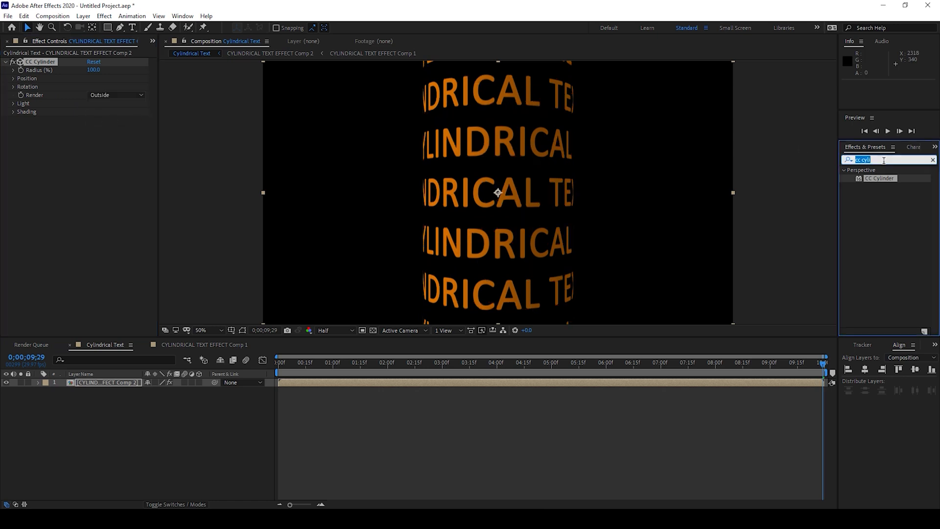
text(glow)
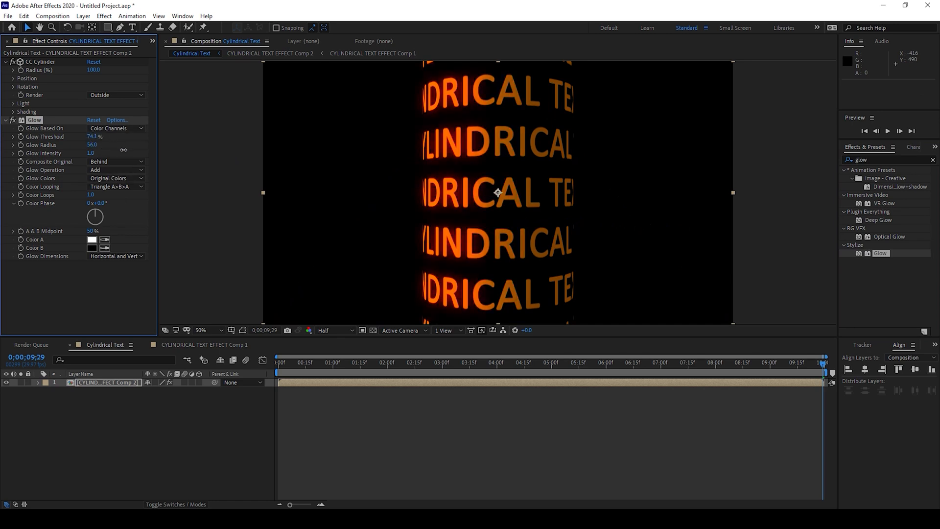
drag(90, 145, 98, 145)
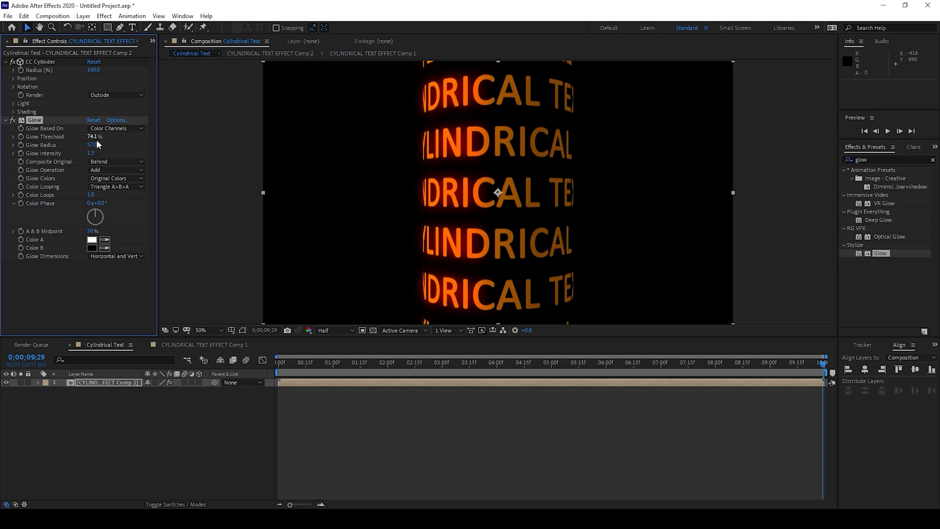